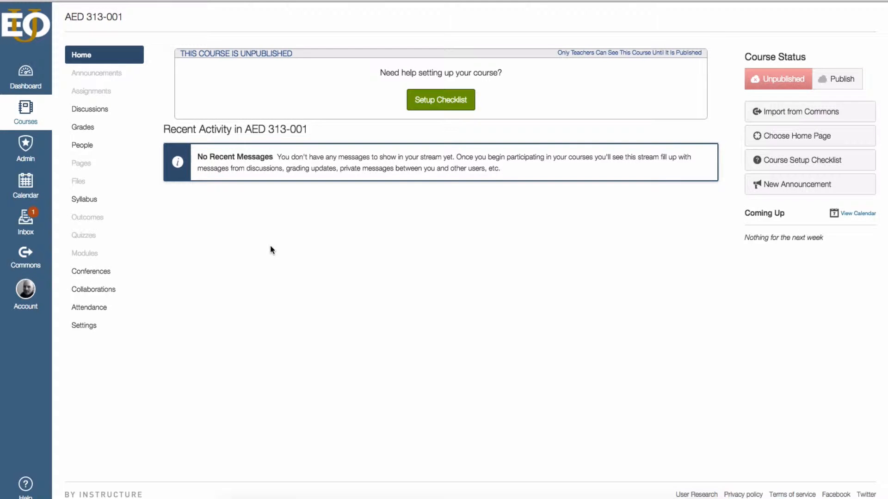
pyautogui.moveTo(514, 245)
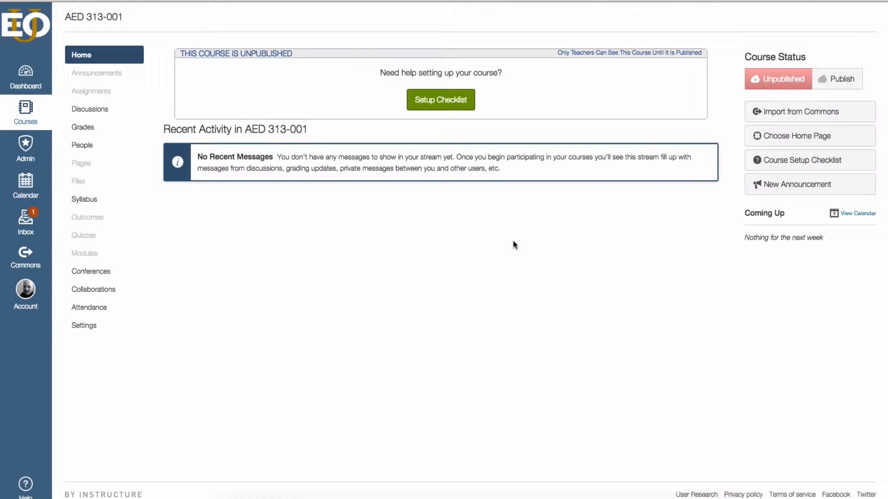
pyautogui.moveTo(429, 287)
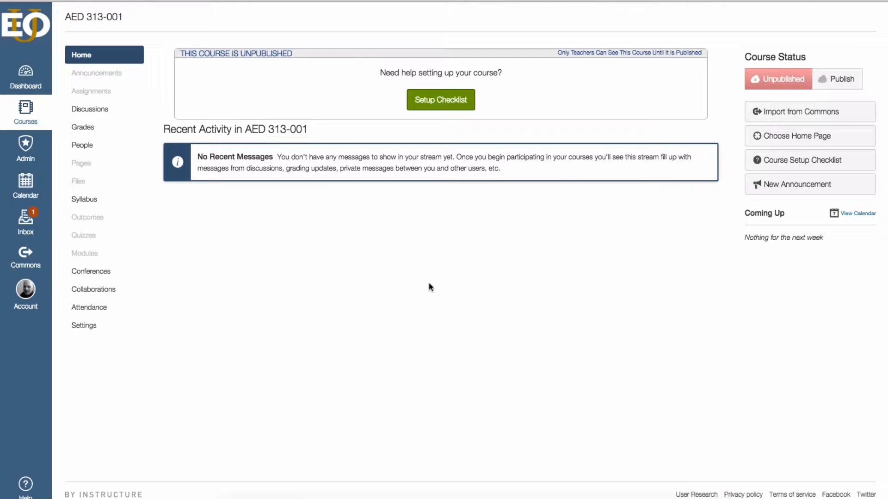
pyautogui.moveTo(191, 212)
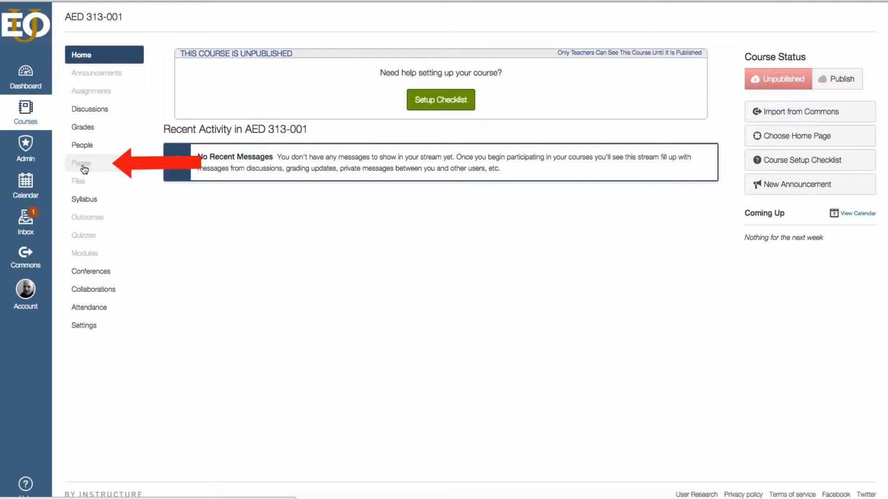
# Step: Draft a new course page titled Welcome with the body text "Welcome to AED 313"
pyautogui.click(81, 163)
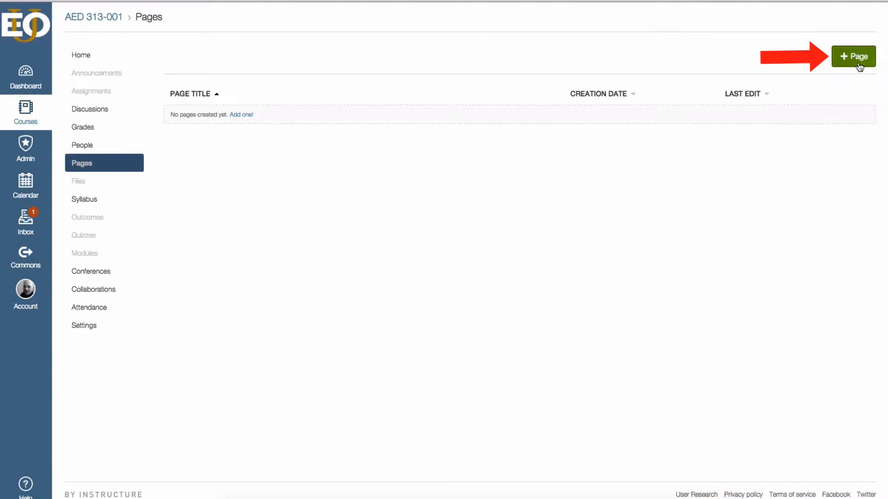
pyautogui.click(854, 56)
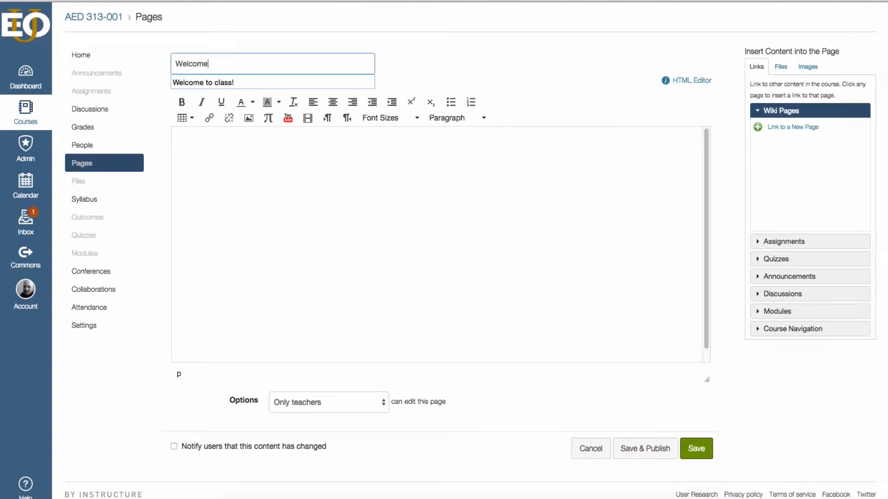
pyautogui.write('Welcome to AED 313')
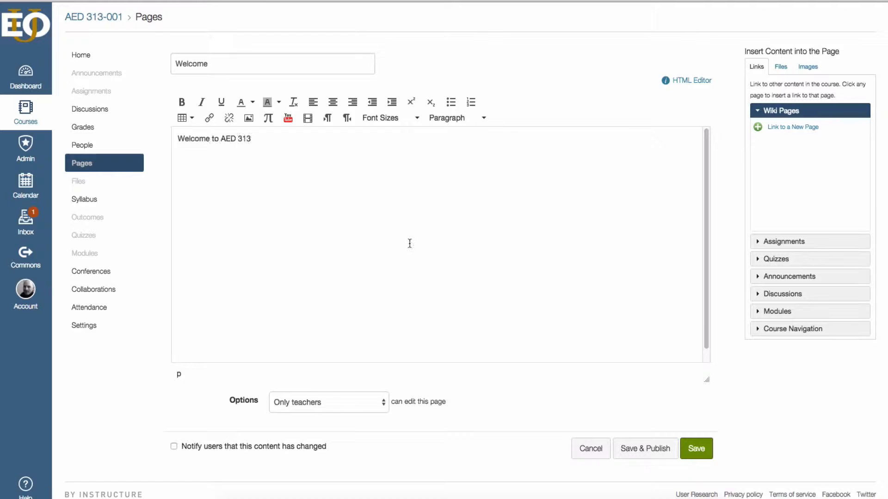
pyautogui.moveTo(342, 207)
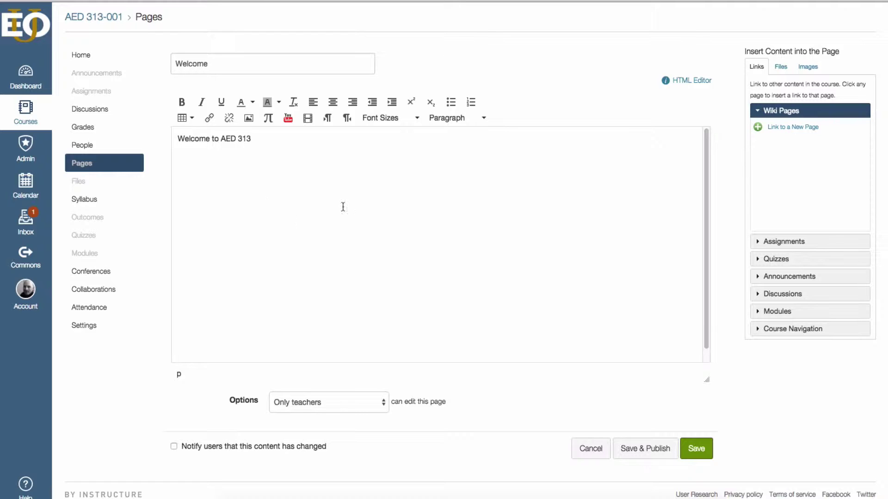
pyautogui.moveTo(448, 210)
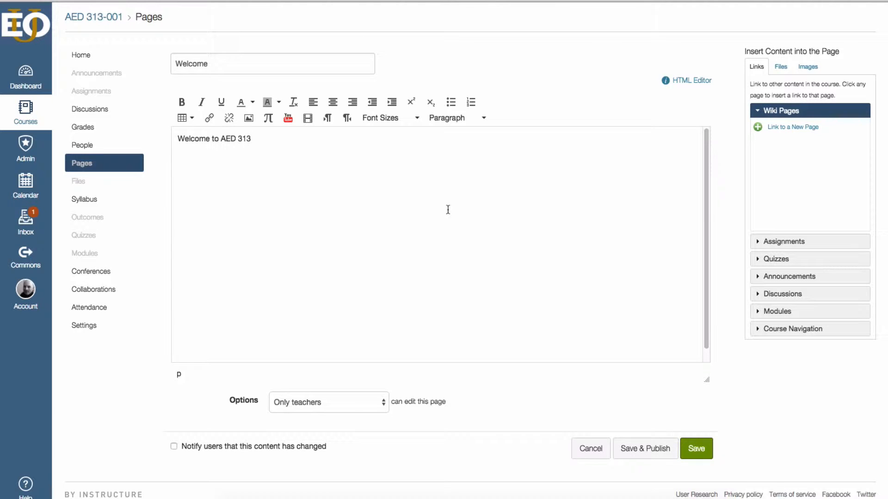
pyautogui.moveTo(395, 183)
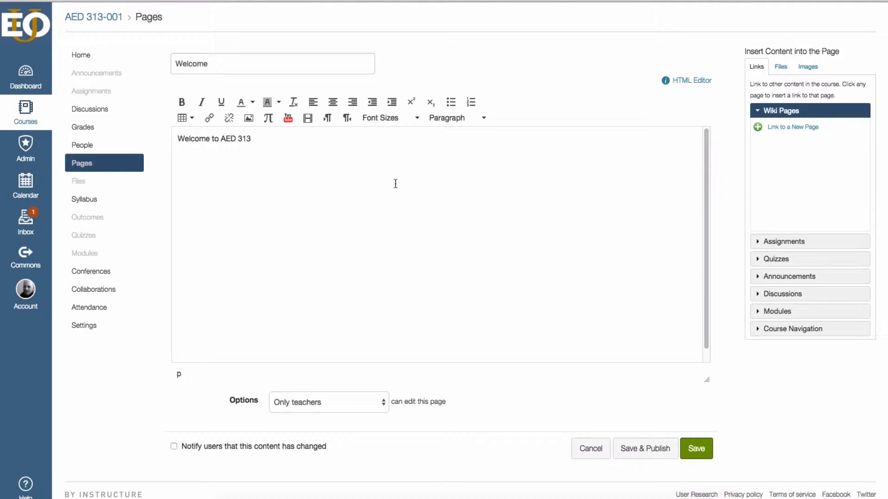
pyautogui.moveTo(696, 448)
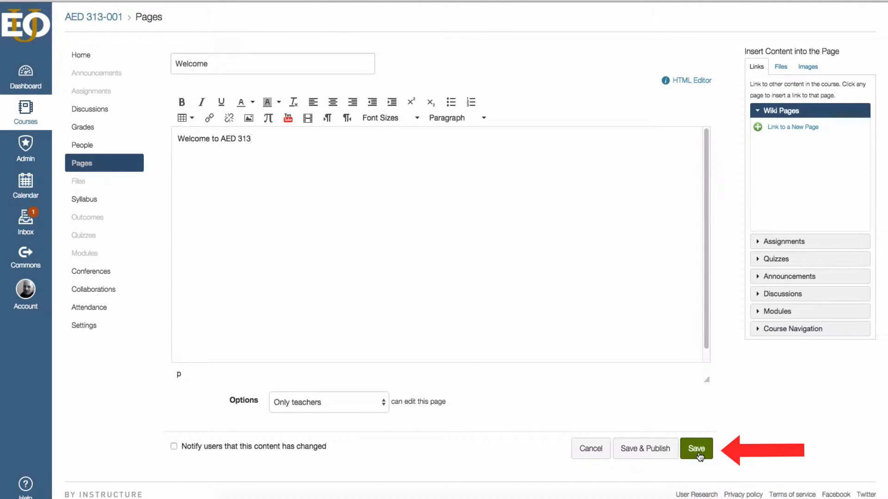
# Step: Save the Welcome page and publish it so it shows Published
pyautogui.click(696, 449)
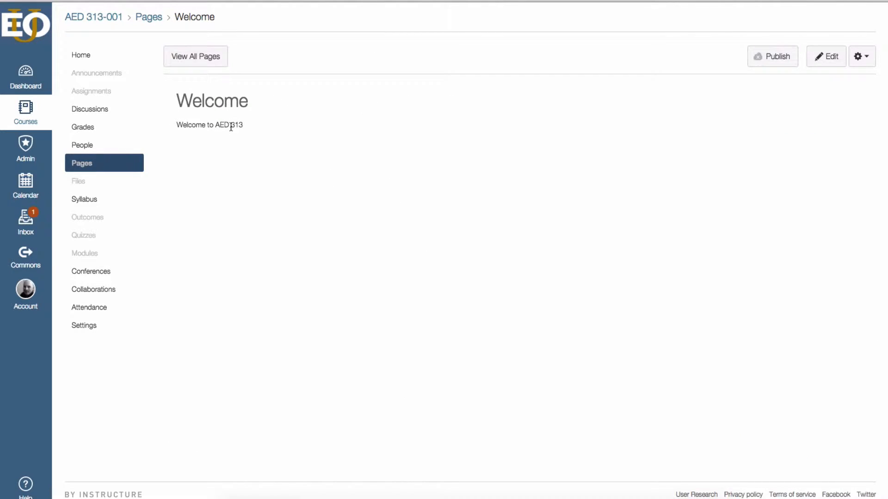
pyautogui.tripleClick(209, 125)
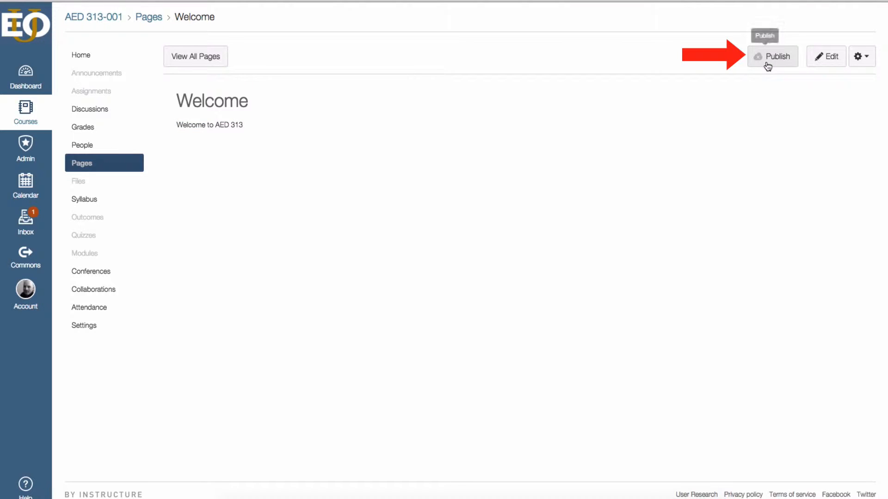
pyautogui.moveTo(340, 135)
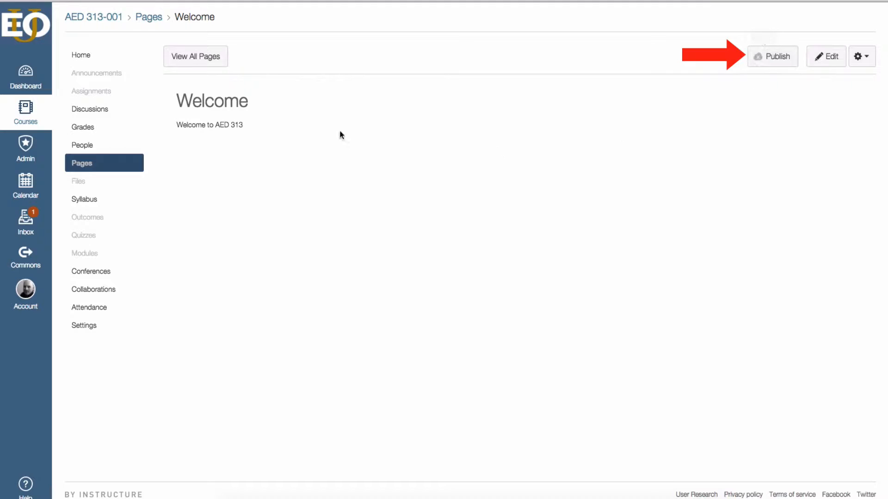
pyautogui.moveTo(768, 72)
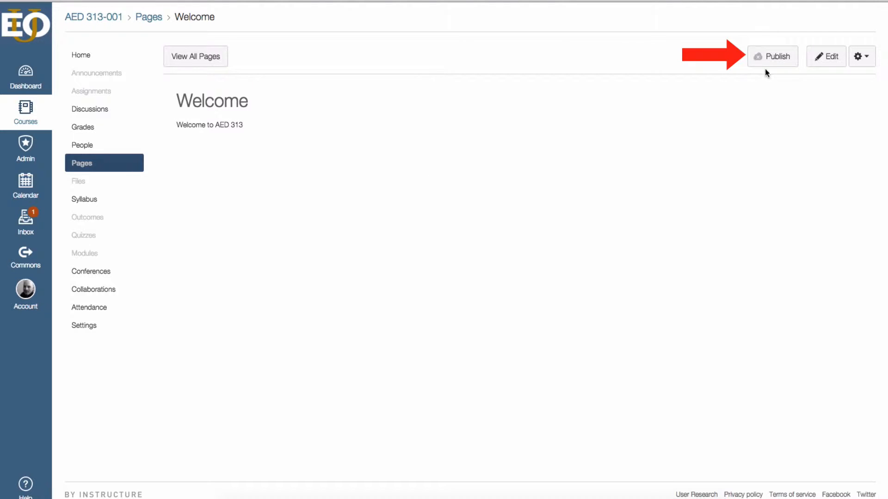
pyautogui.moveTo(771, 56)
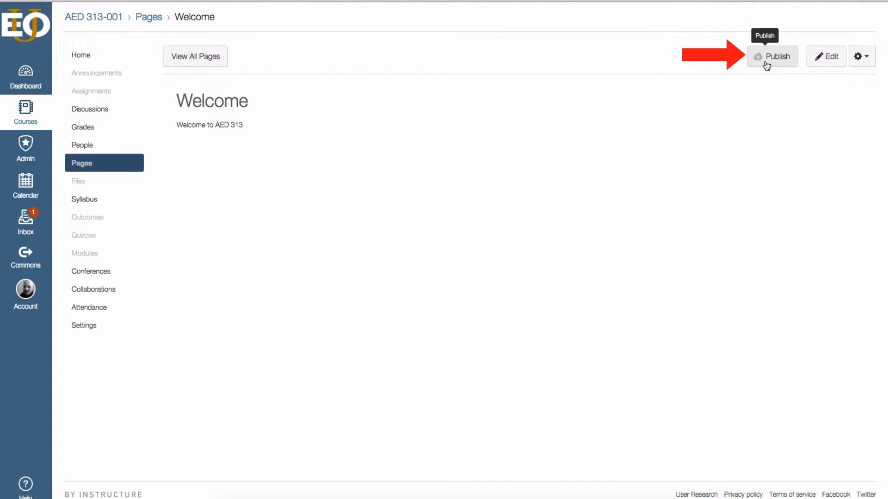
pyautogui.click(771, 57)
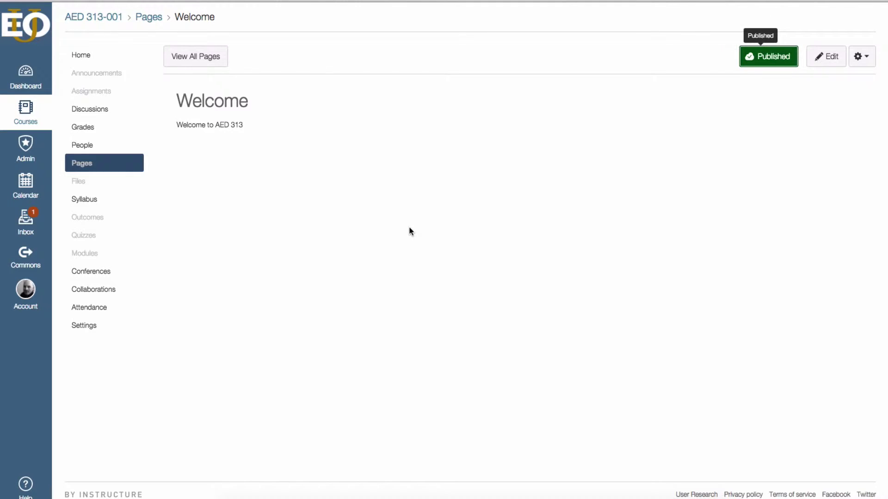
pyautogui.moveTo(244, 118)
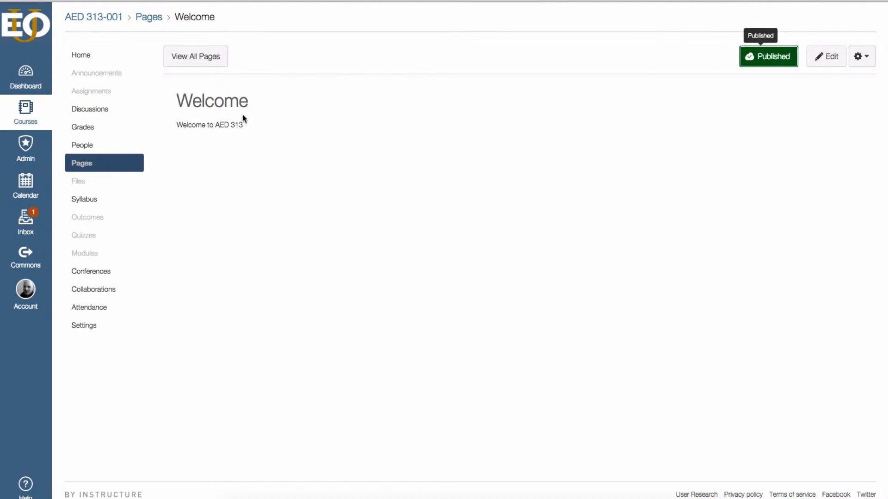
pyautogui.moveTo(224, 88)
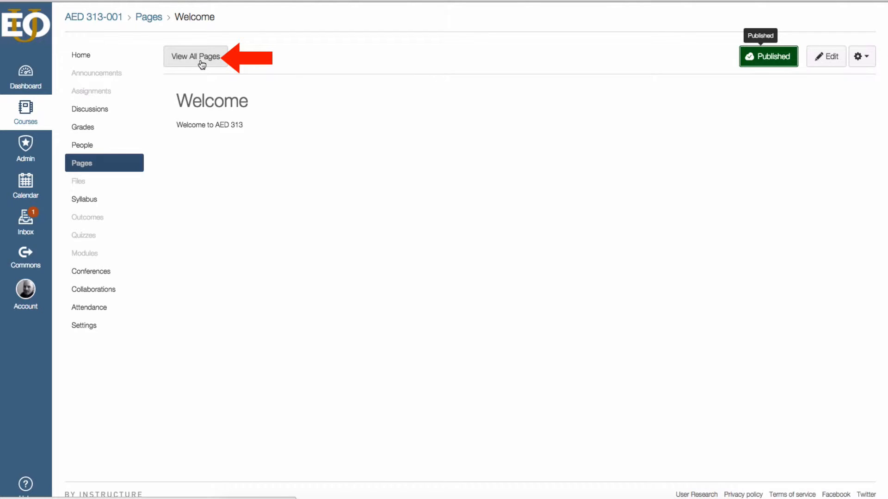
# Step: From the Pages list, set the Welcome page as the course front page via its gear menu
pyautogui.click(195, 57)
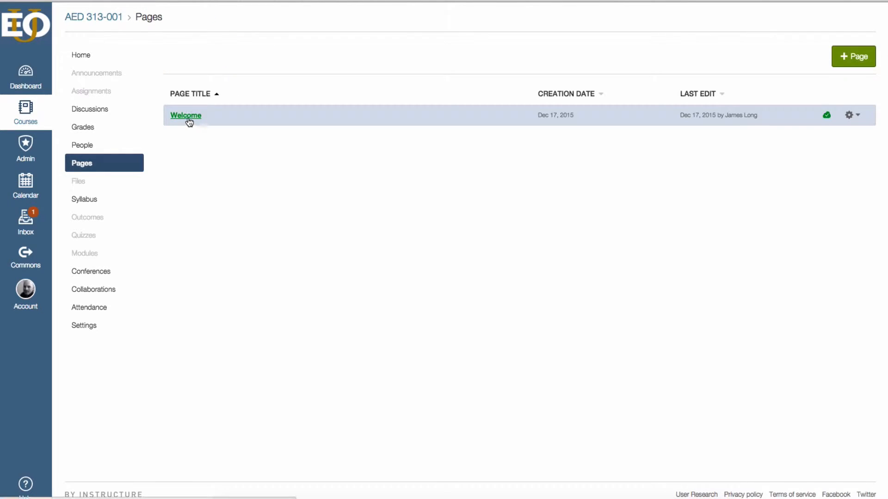
pyautogui.moveTo(264, 125)
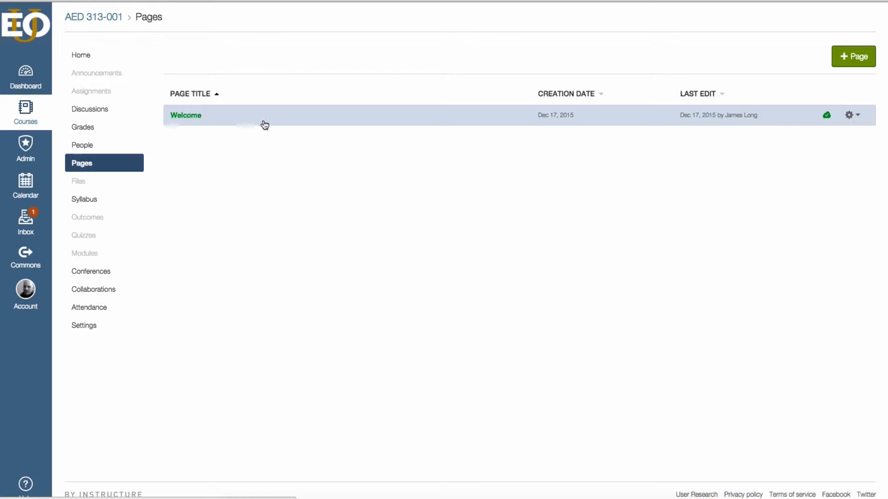
pyautogui.click(849, 115)
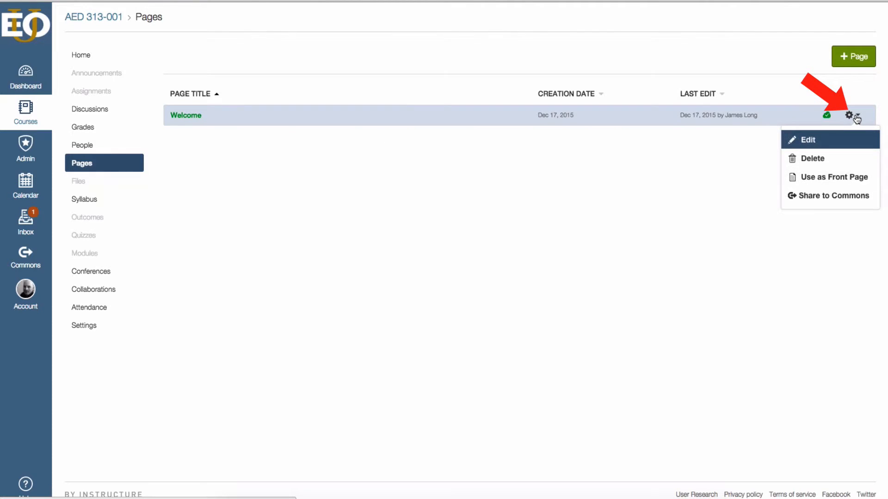
pyautogui.moveTo(840, 177)
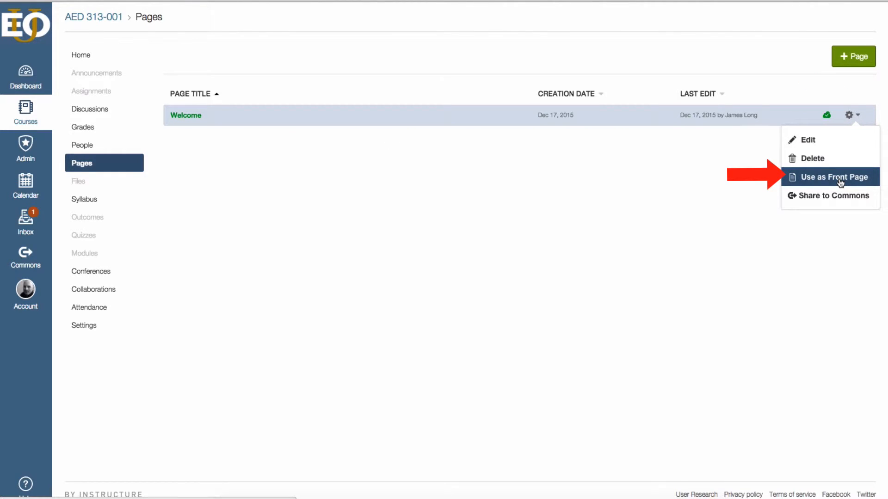
pyautogui.click(834, 176)
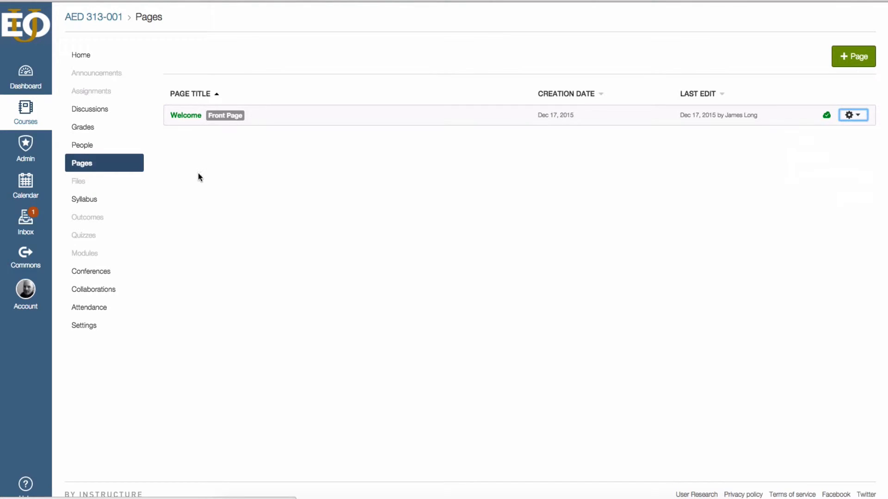
pyautogui.moveTo(222, 122)
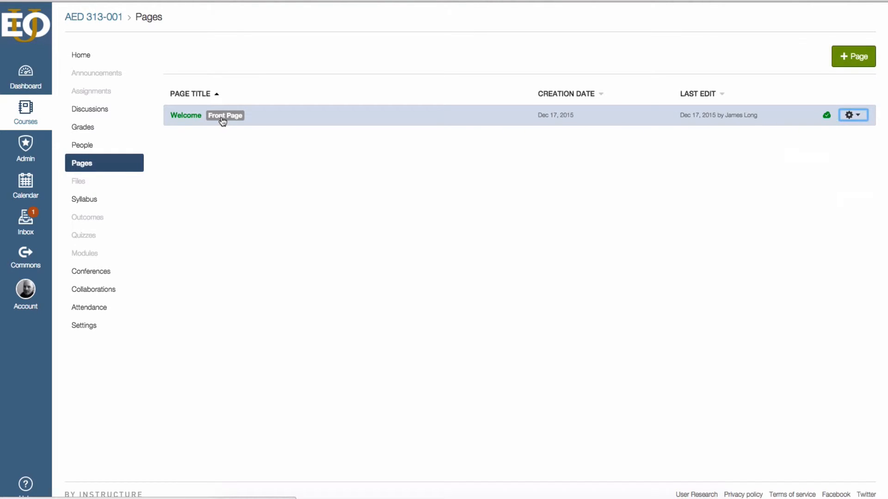
pyautogui.moveTo(238, 148)
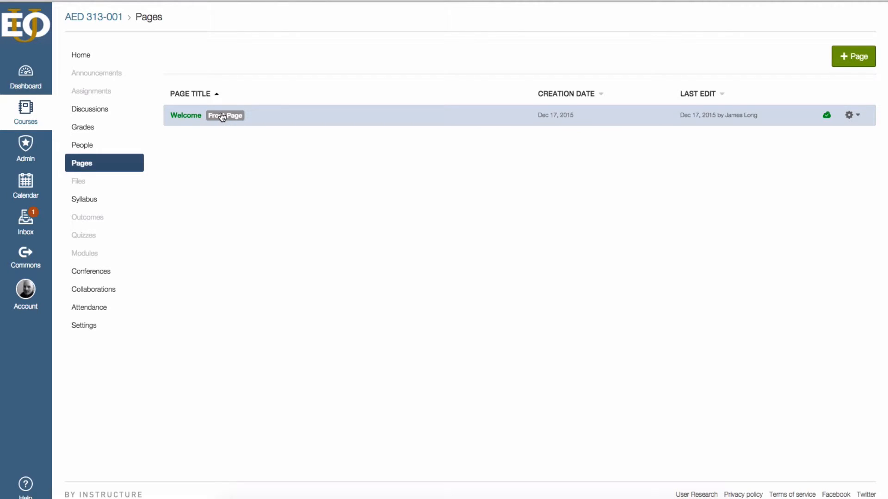
# Step: View the Welcome page, then go to the course home page
pyautogui.click(186, 115)
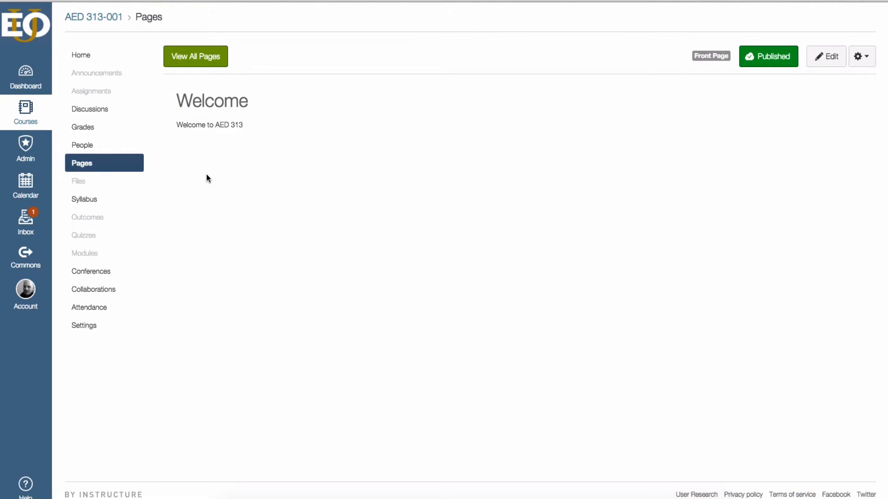
pyautogui.moveTo(213, 178)
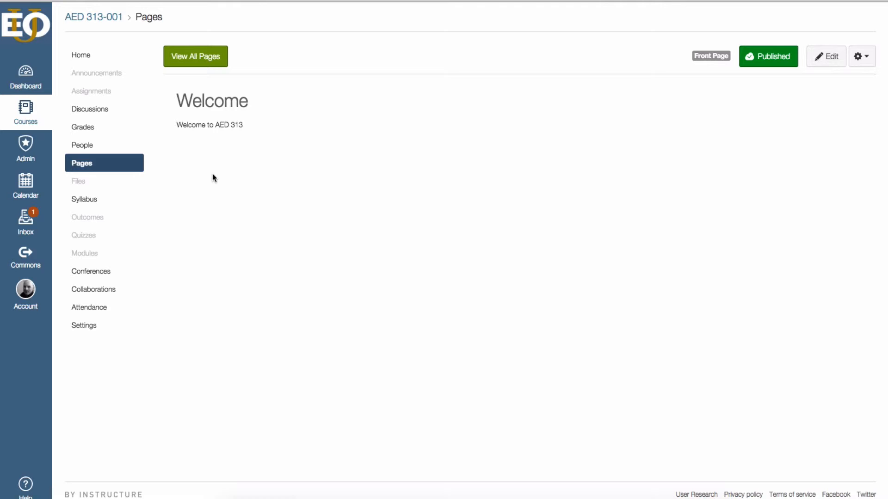
pyautogui.moveTo(81, 54)
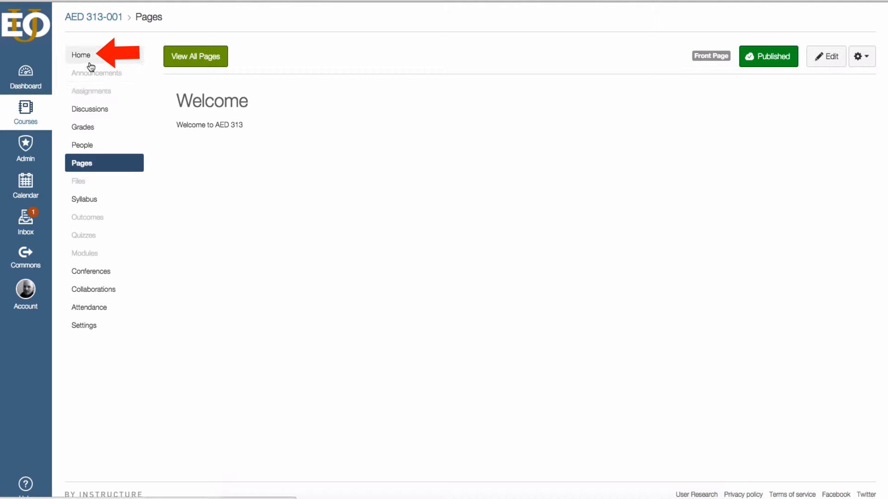
pyautogui.click(81, 54)
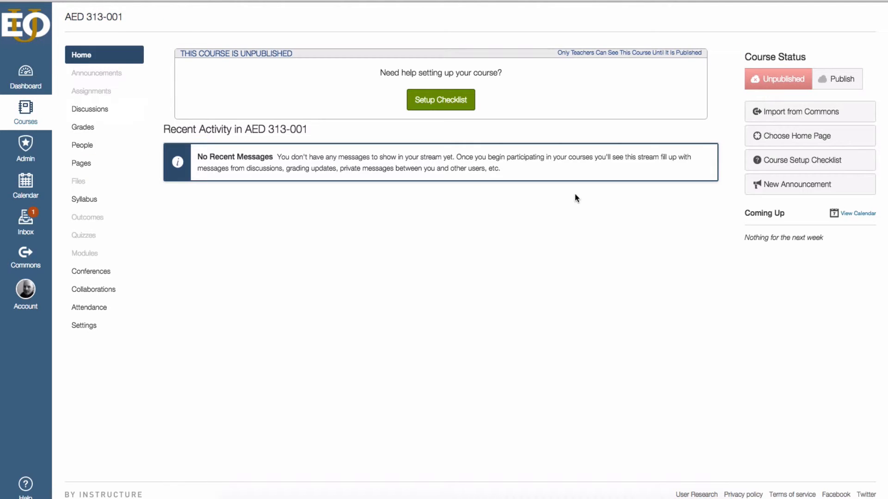
pyautogui.moveTo(794, 136)
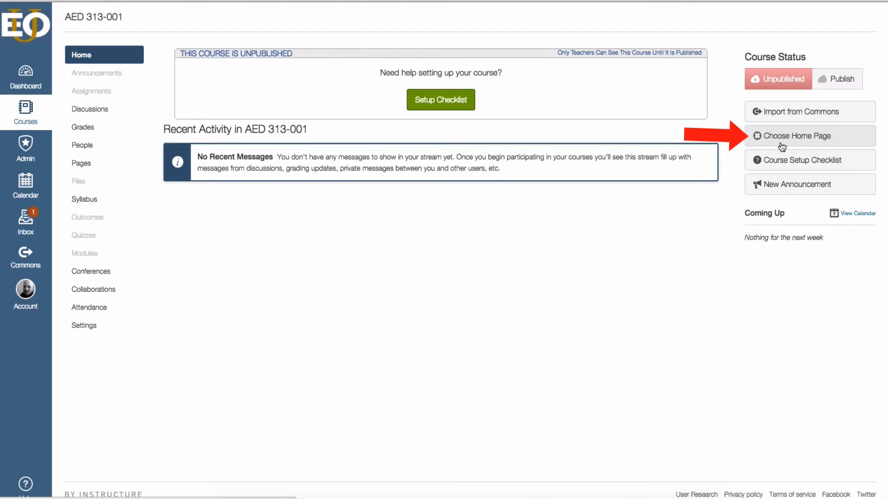
# Step: Set the course home page to show the Pages Front Page (Welcome) and save
pyautogui.click(795, 136)
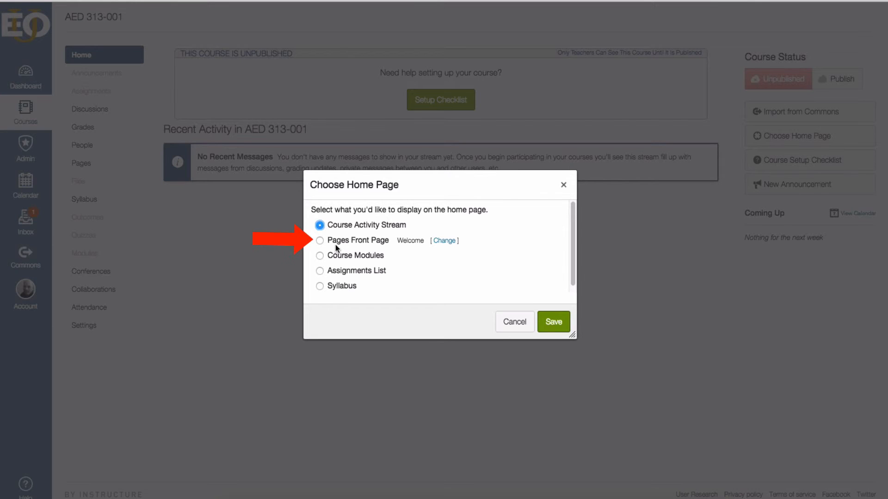
pyautogui.moveTo(420, 254)
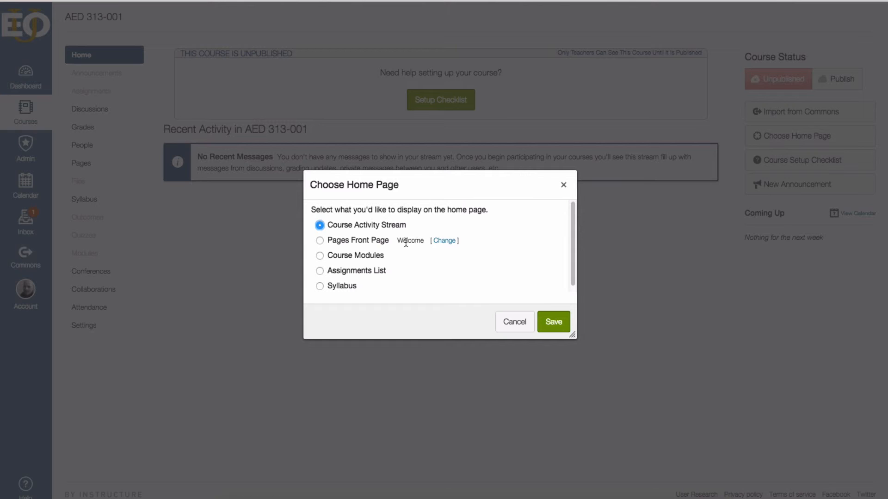
pyautogui.moveTo(418, 244)
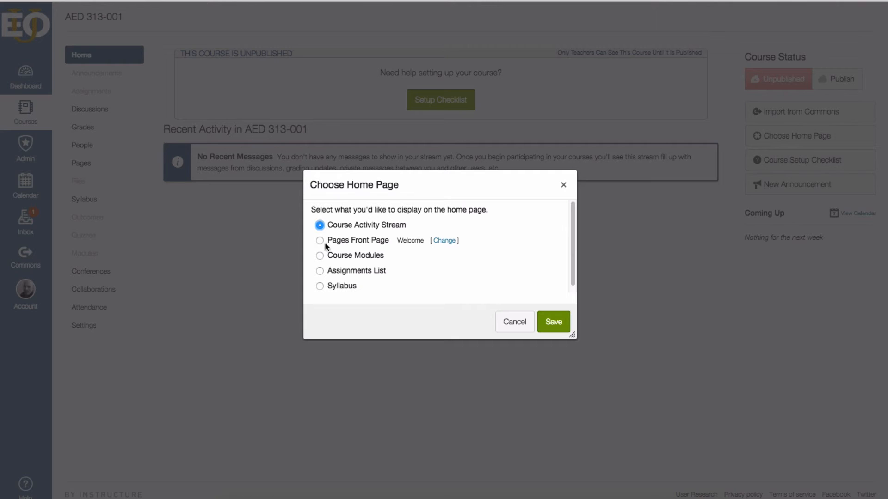
pyautogui.click(320, 240)
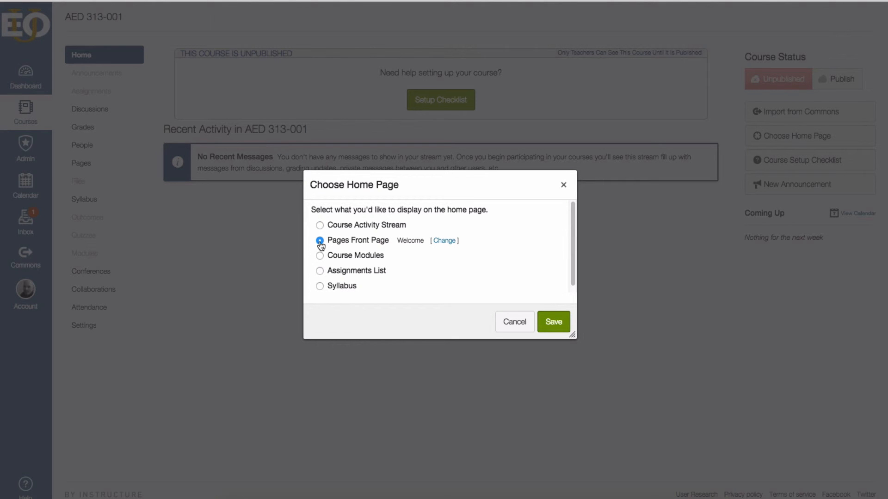
pyautogui.moveTo(552, 322)
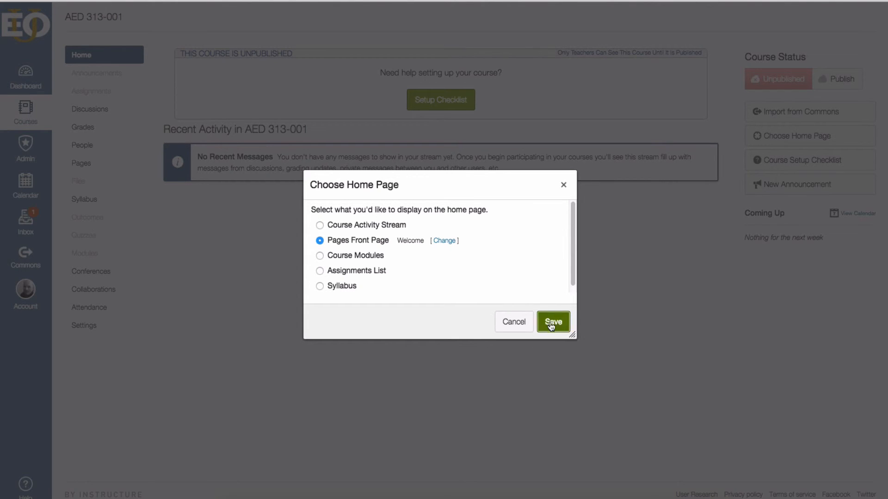
pyautogui.click(553, 322)
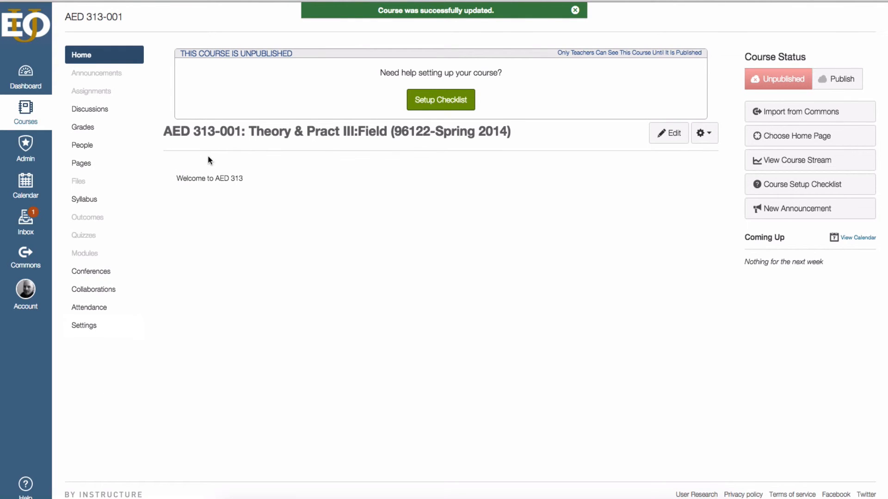
pyautogui.moveTo(253, 178)
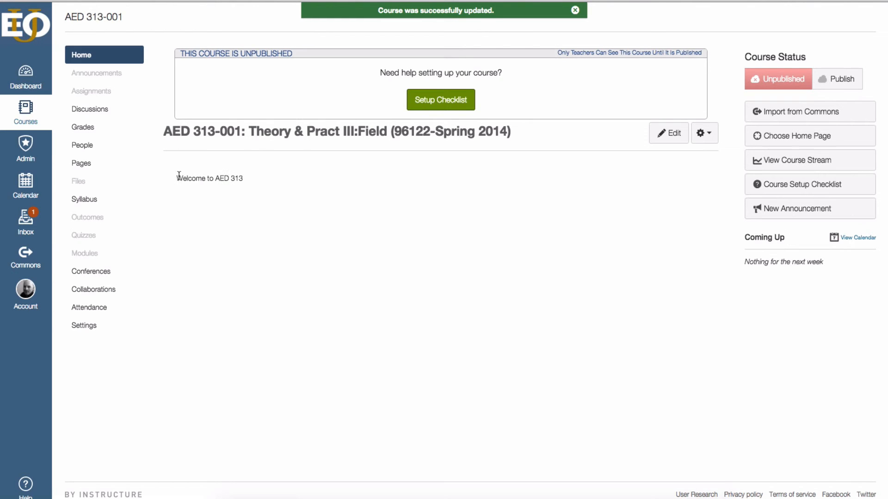
# Step: Review the updated home page and reopen the Welcome page for editing
pyautogui.click(575, 10)
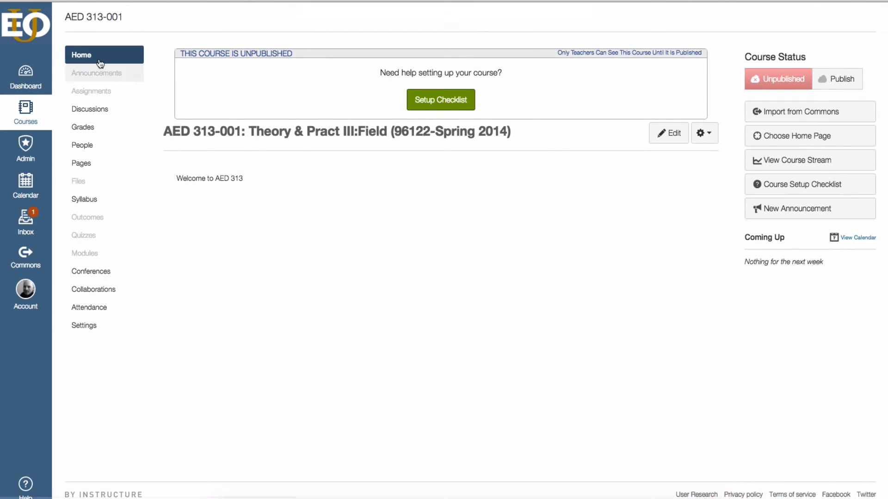
pyautogui.moveTo(610, 199)
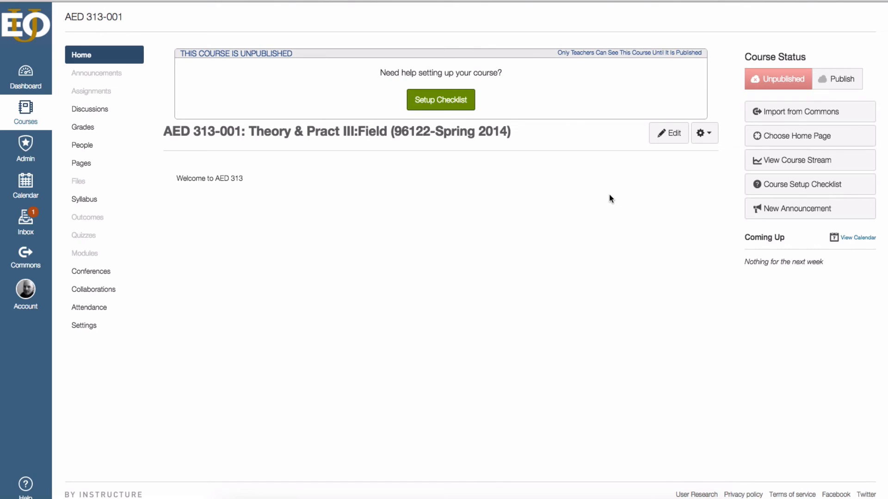
pyautogui.moveTo(205, 160)
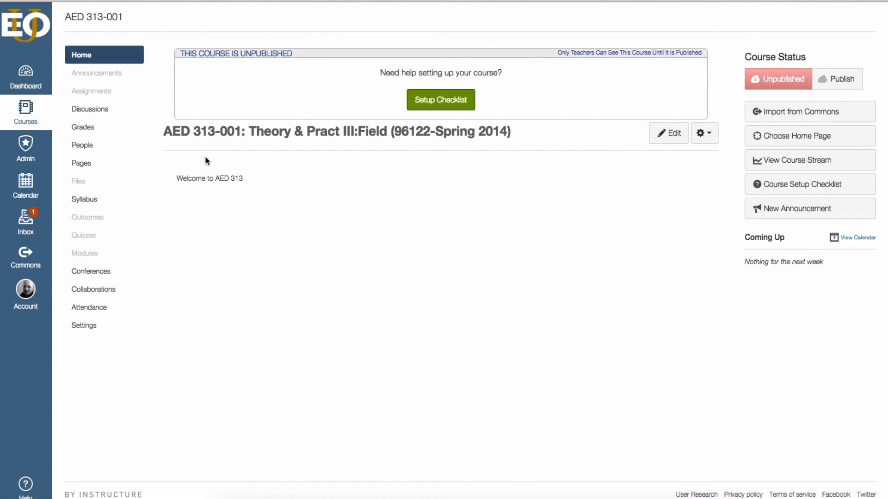
pyautogui.moveTo(501, 180)
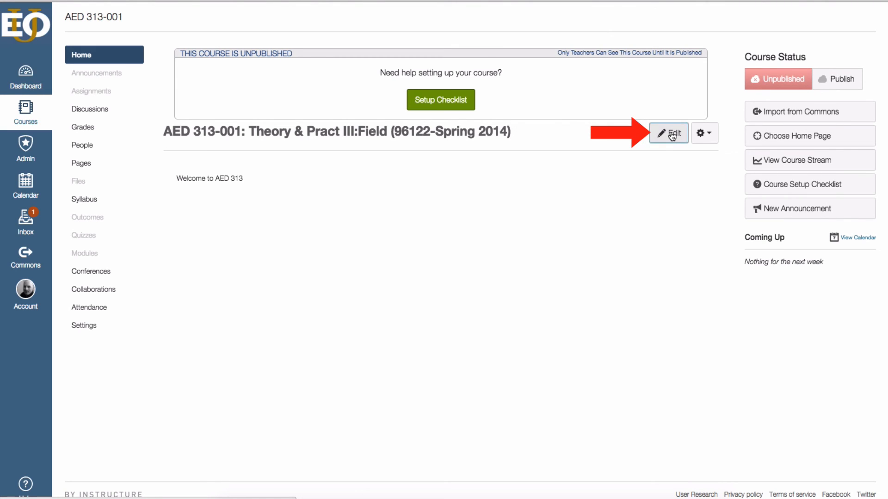
pyautogui.click(668, 134)
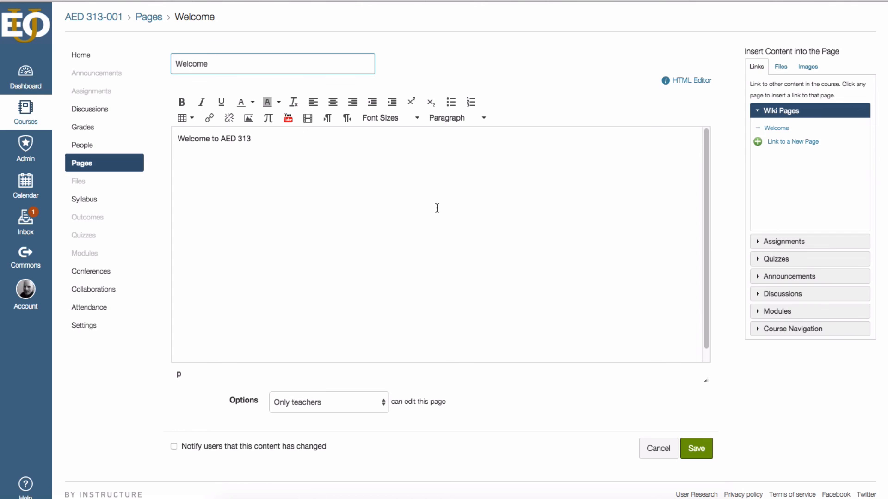